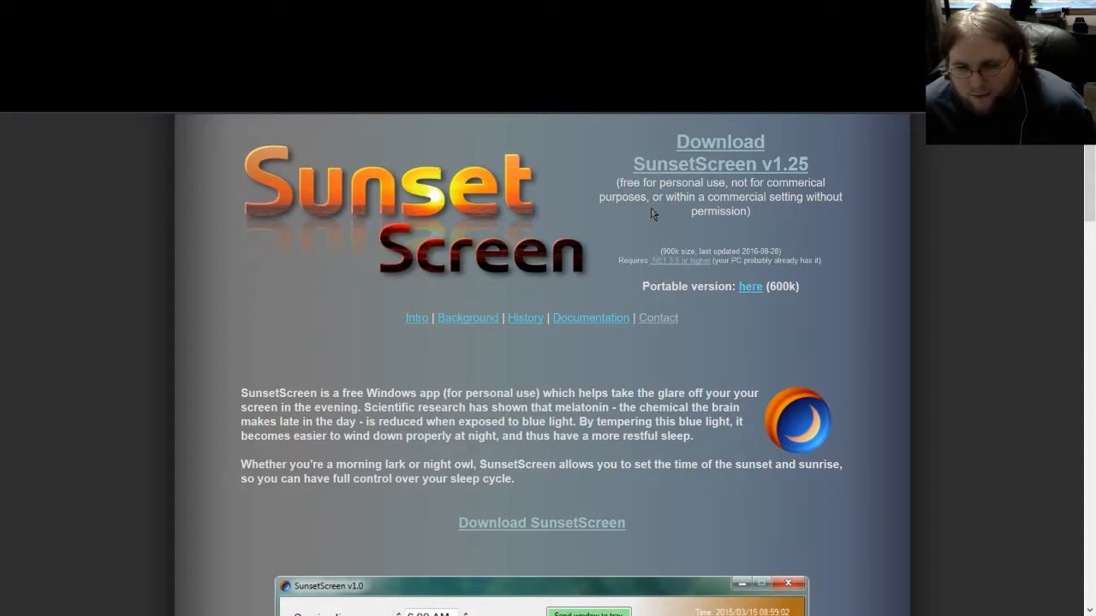
mouse_move(820, 310)
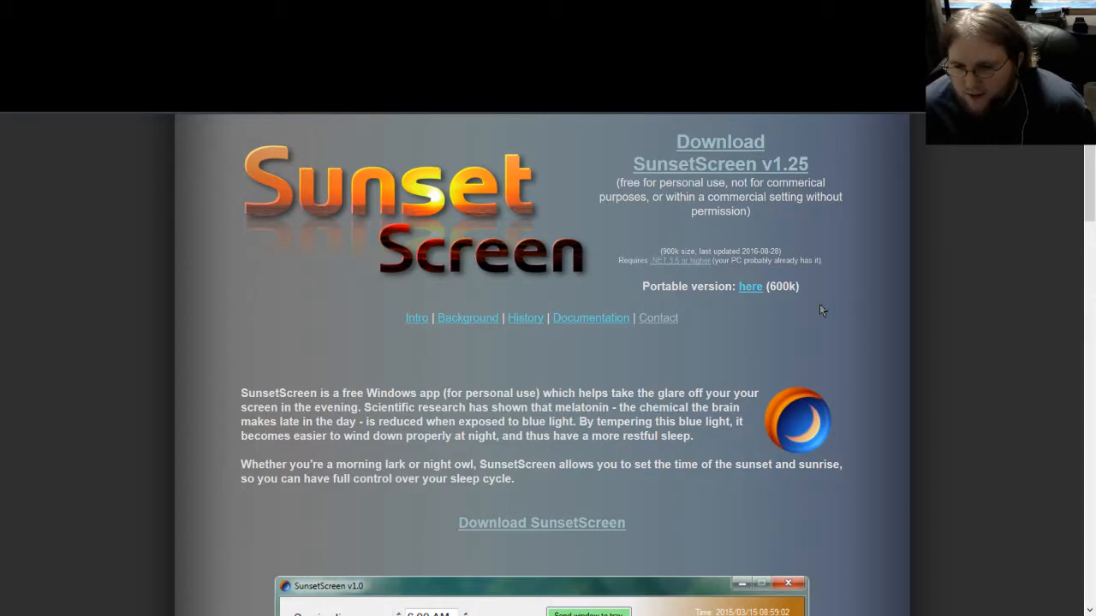
mouse_move(794, 328)
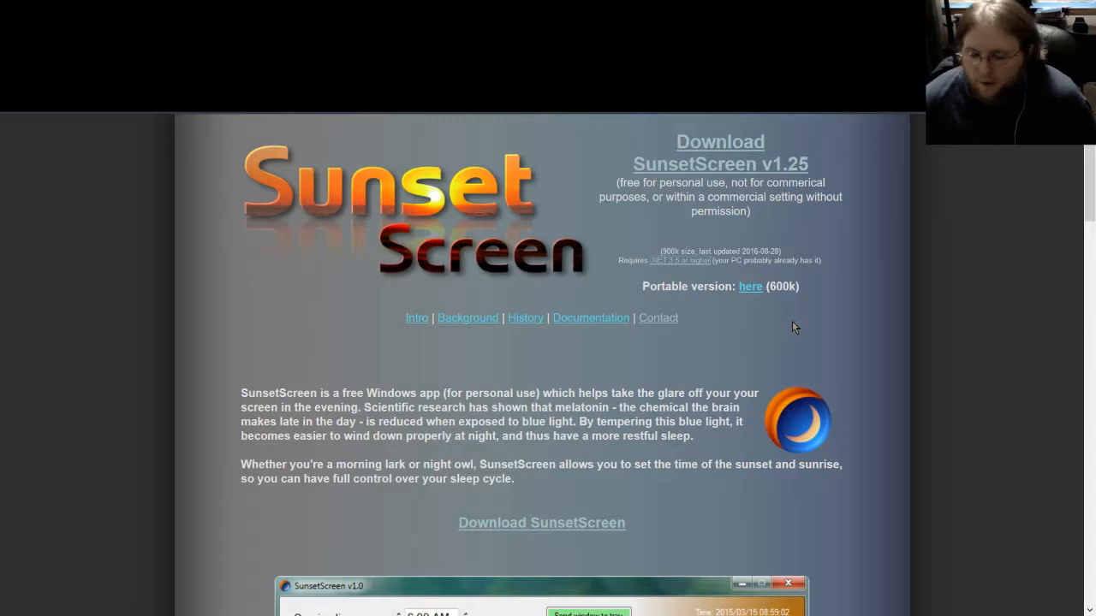
Scroll the skytopia page down to the SunsetScreen v1.0 screenshot
scroll(down, 3)
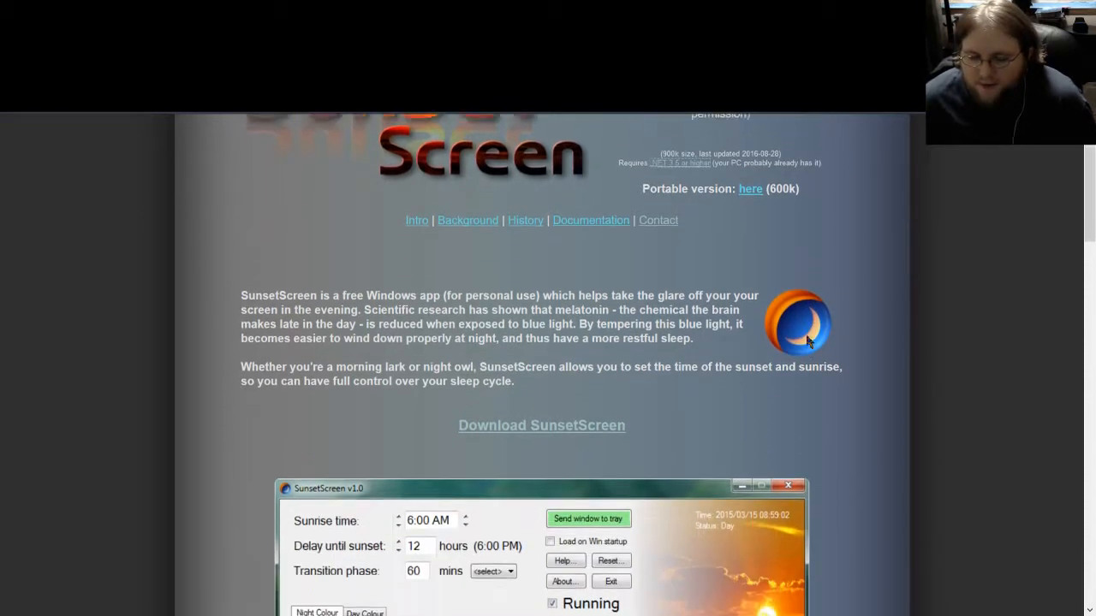
scroll(down, 3)
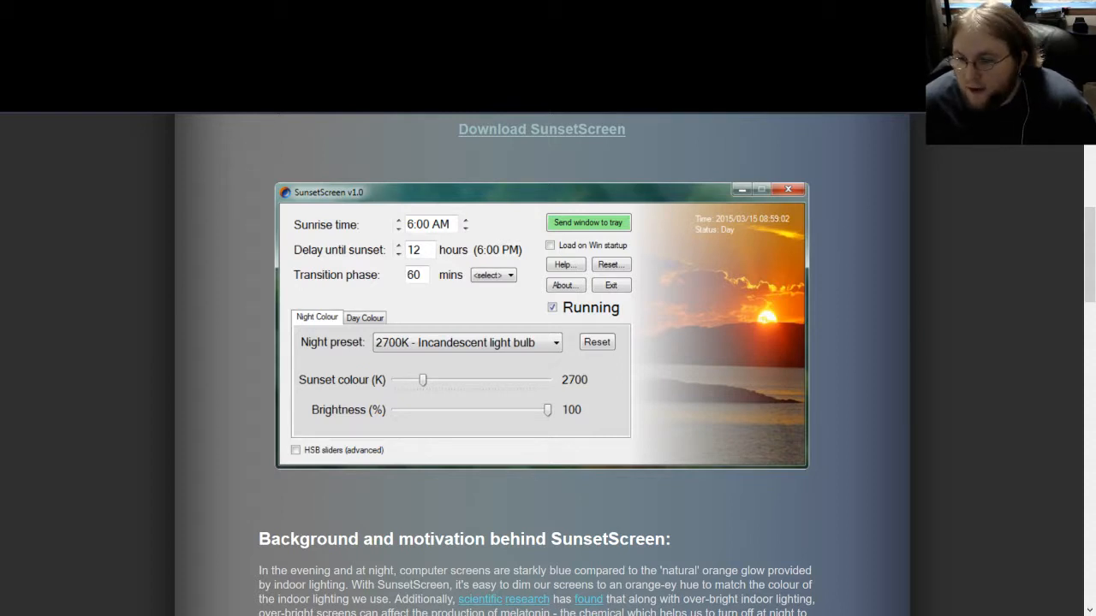
mouse_move(603, 139)
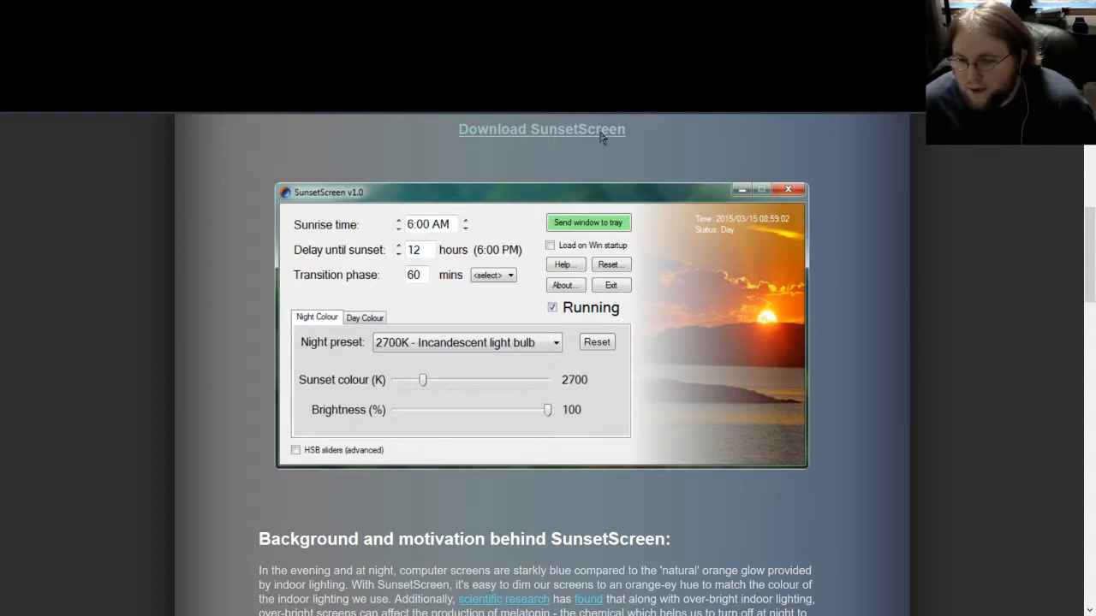
mouse_move(917, 435)
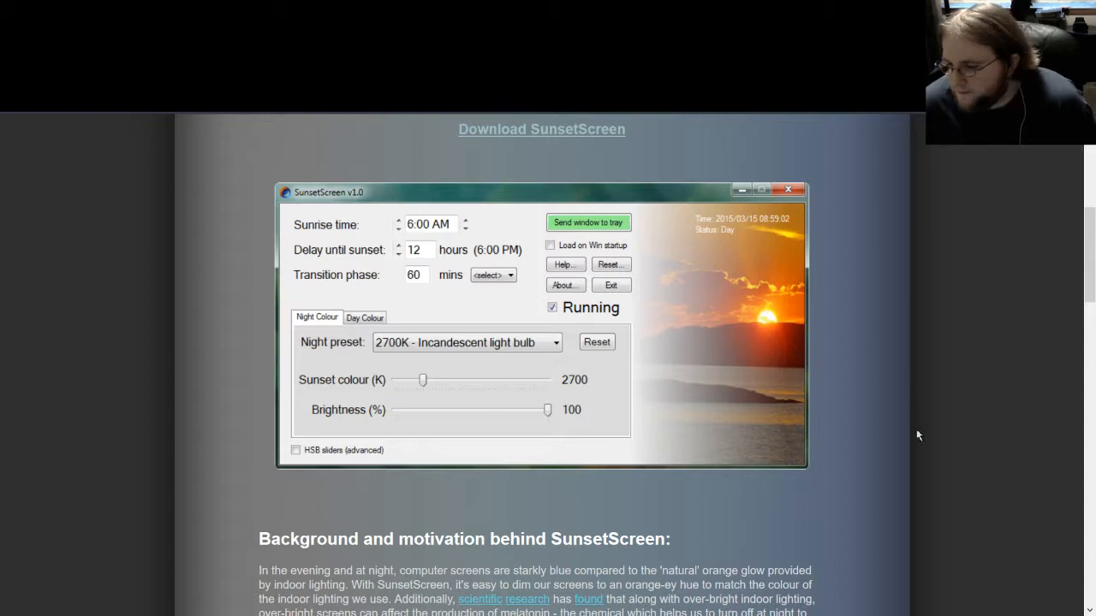
mouse_move(721, 505)
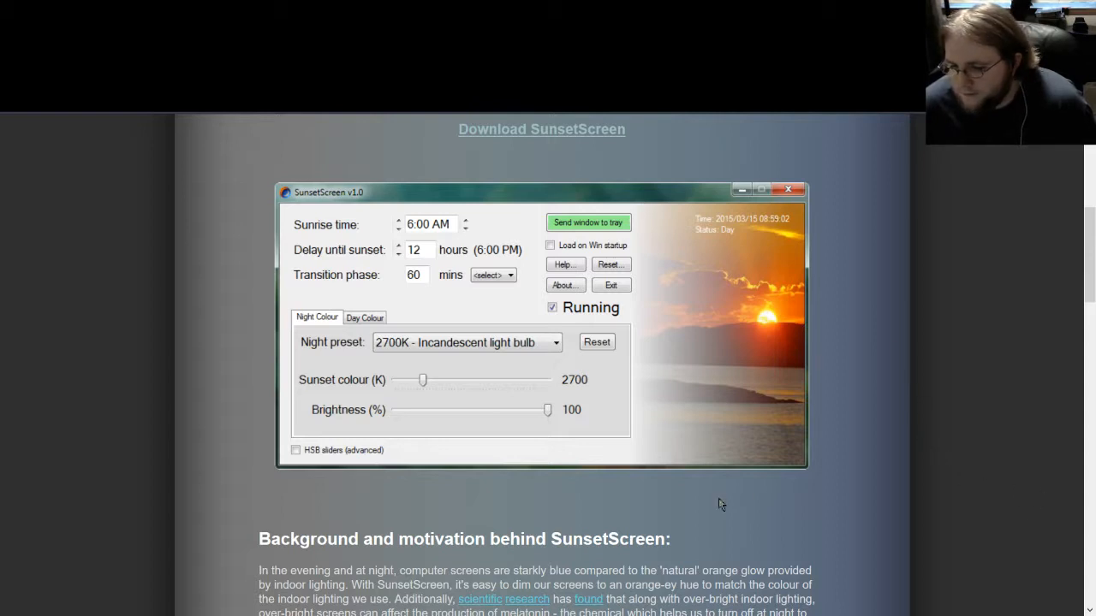
mouse_move(691, 499)
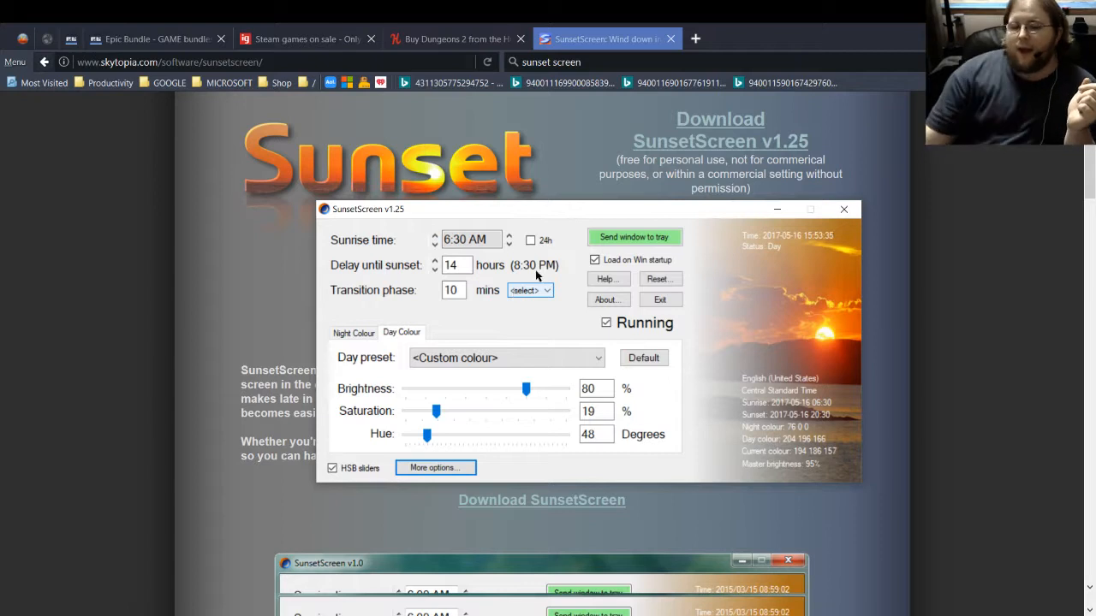
Open the Day preset dropdown listing the 5000K to 20000K daylight presets
click(505, 357)
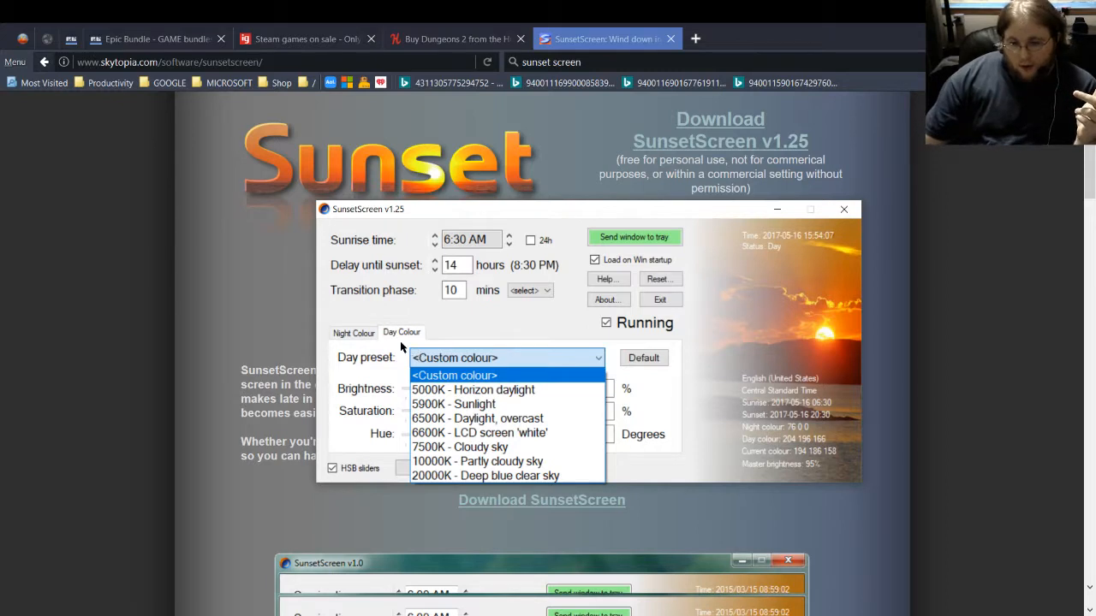
Switch to the Night Colour tab to show its 1850K to 6600K presets
click(353, 332)
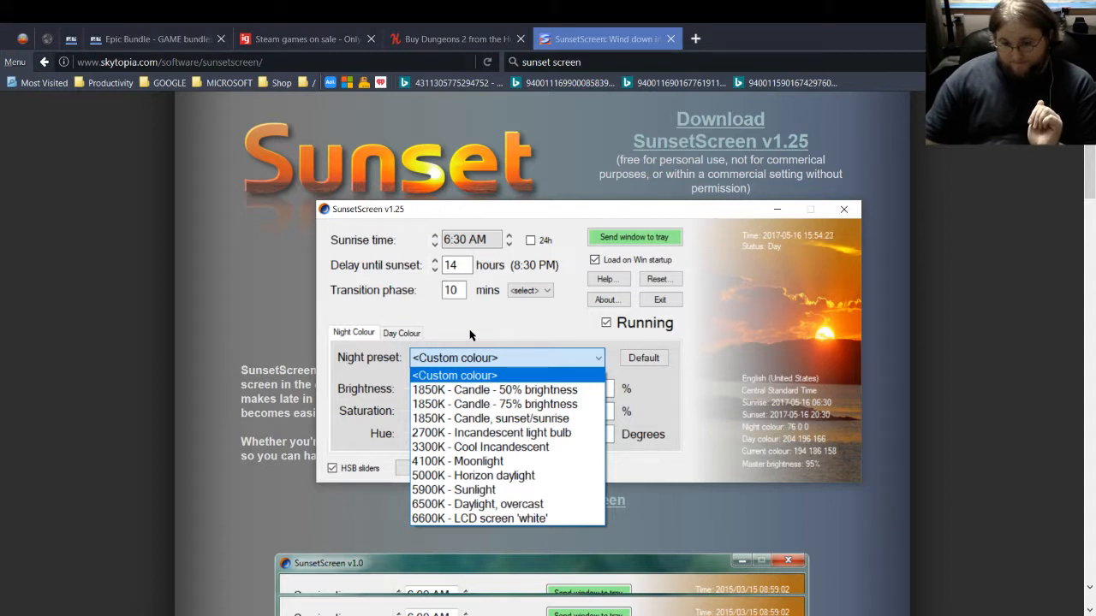
Keep Custom colour for night at 30% brightness, 100% saturation, 360-degree hue
click(455, 375)
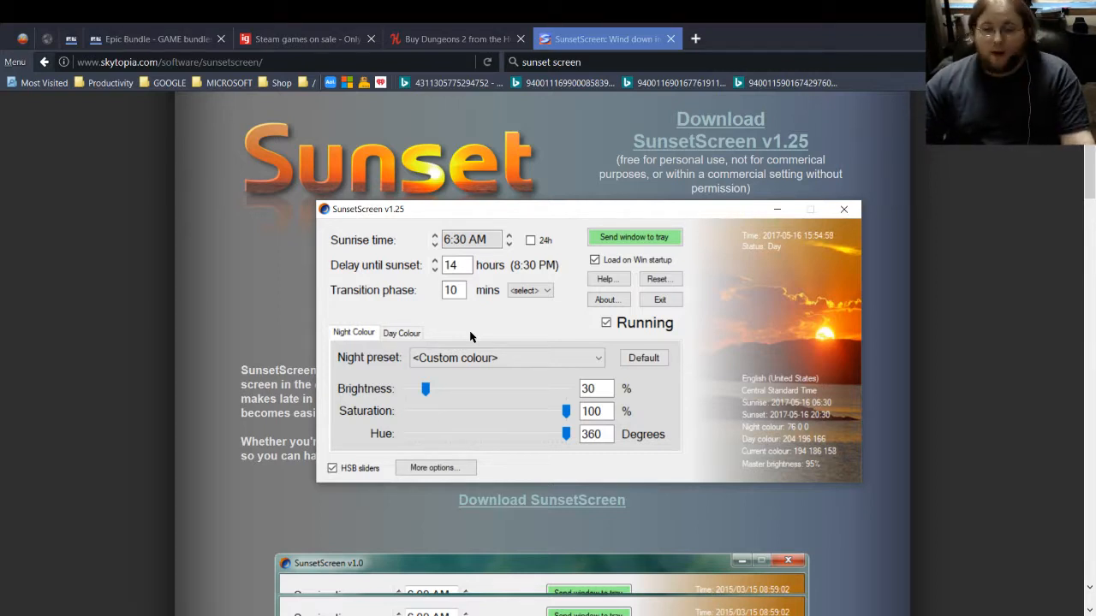
mouse_move(446, 375)
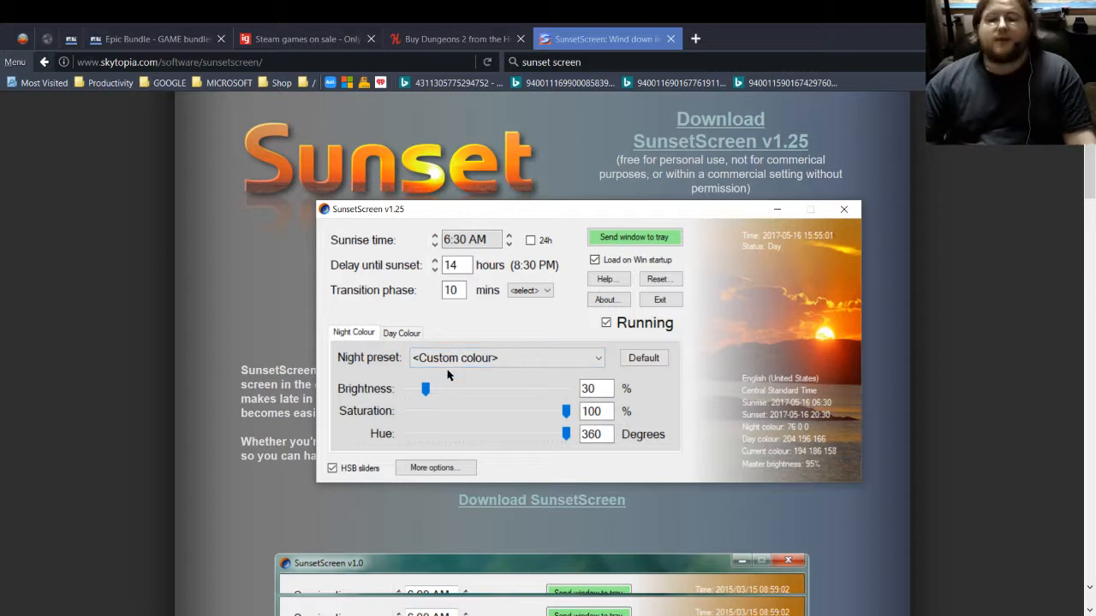
mouse_move(428, 398)
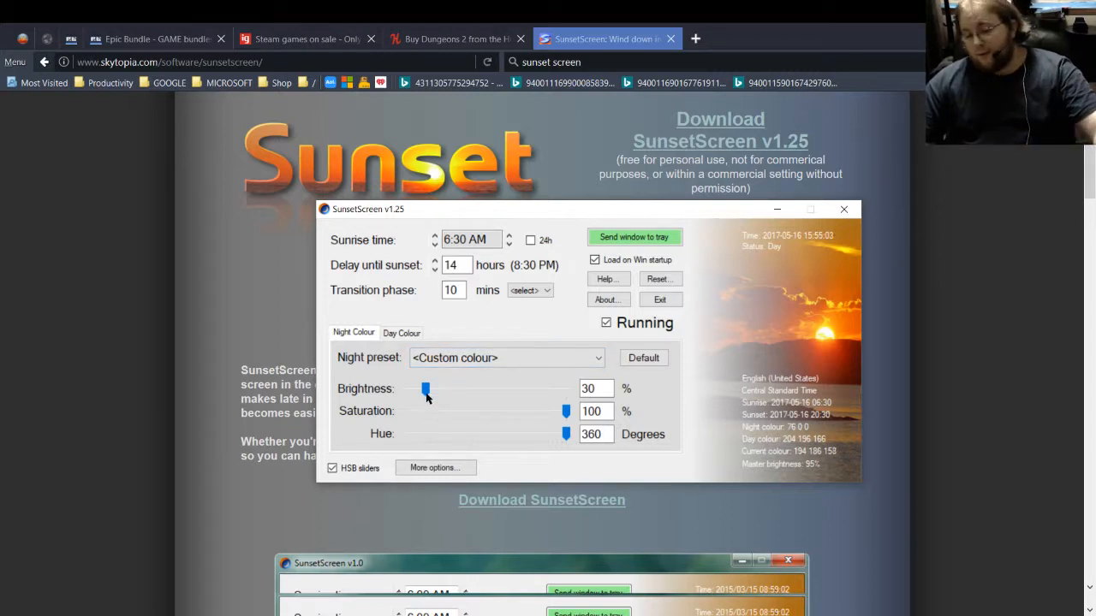
click(435, 467)
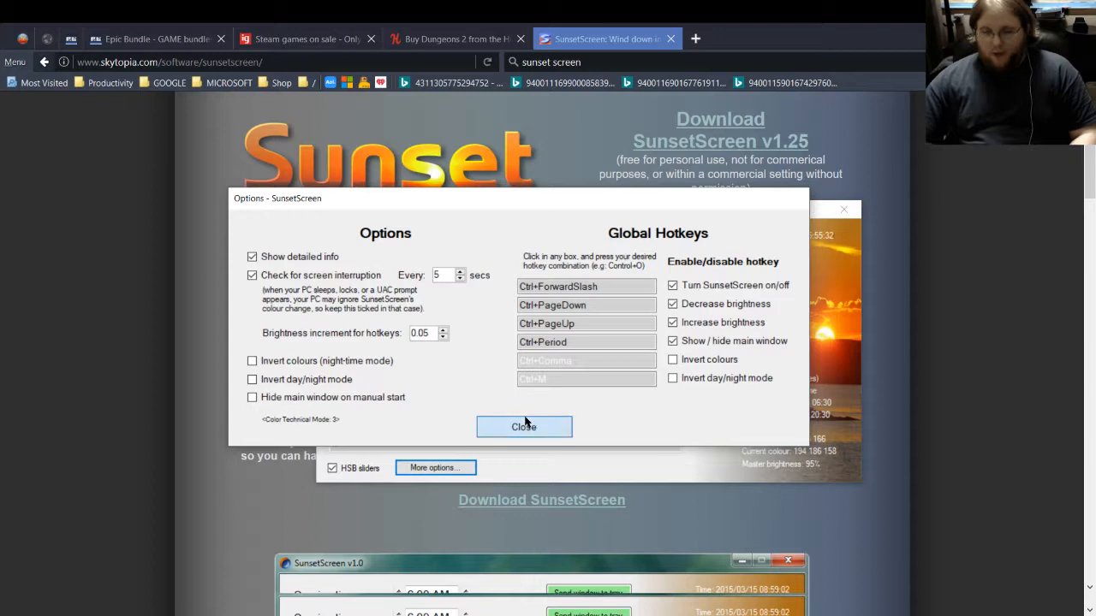
click(523, 426)
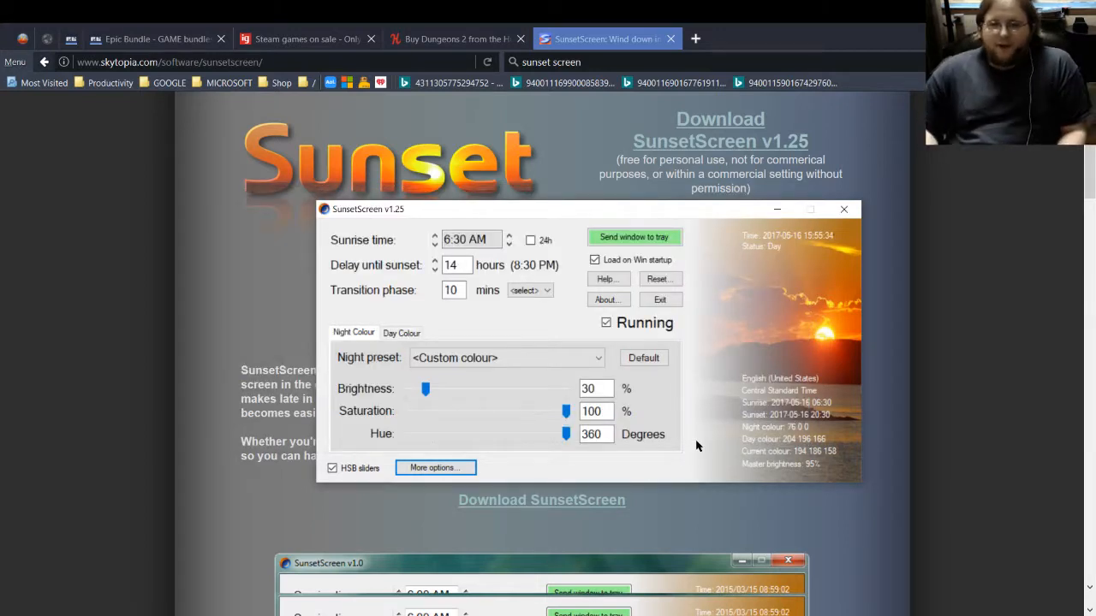